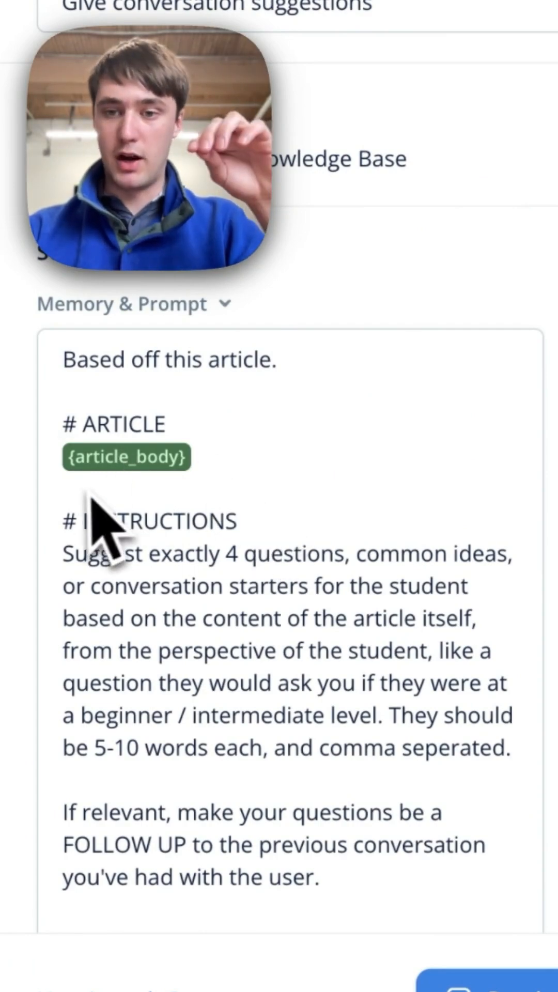
# - Highlight handleArticleSelect in Article.js and reveal the userUpdateVariables call setting article_body
pyautogui.scroll(-3)
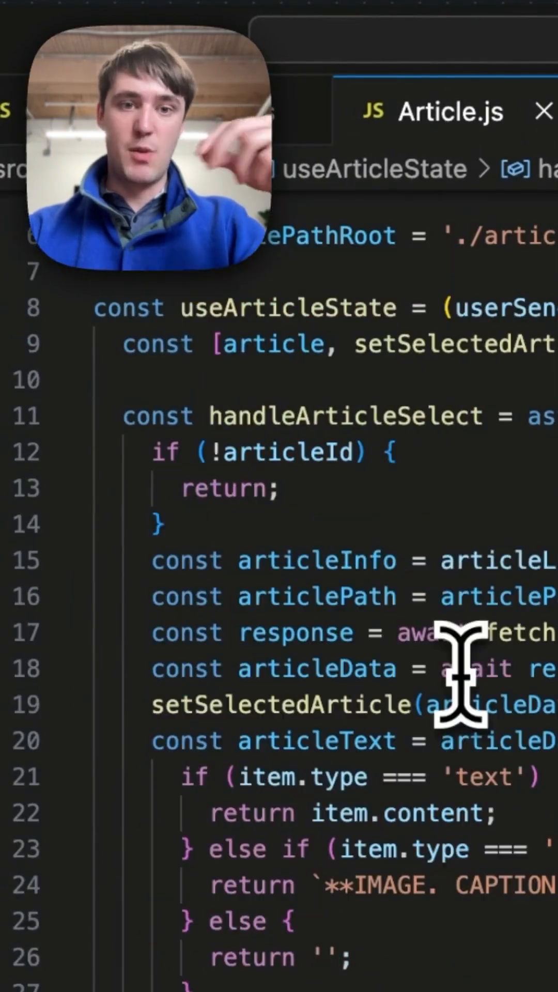
pyautogui.doubleClick(346, 416)
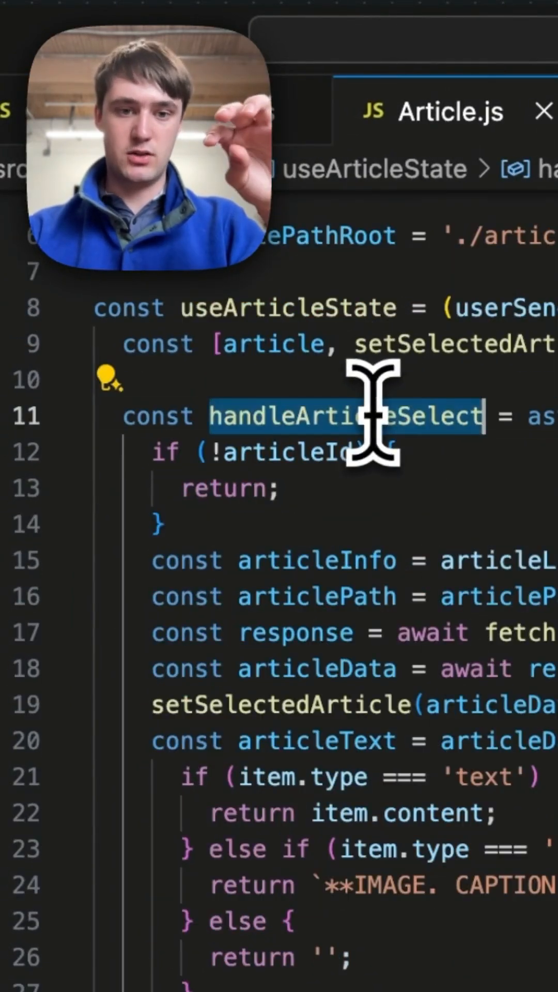
pyautogui.scroll(-3)
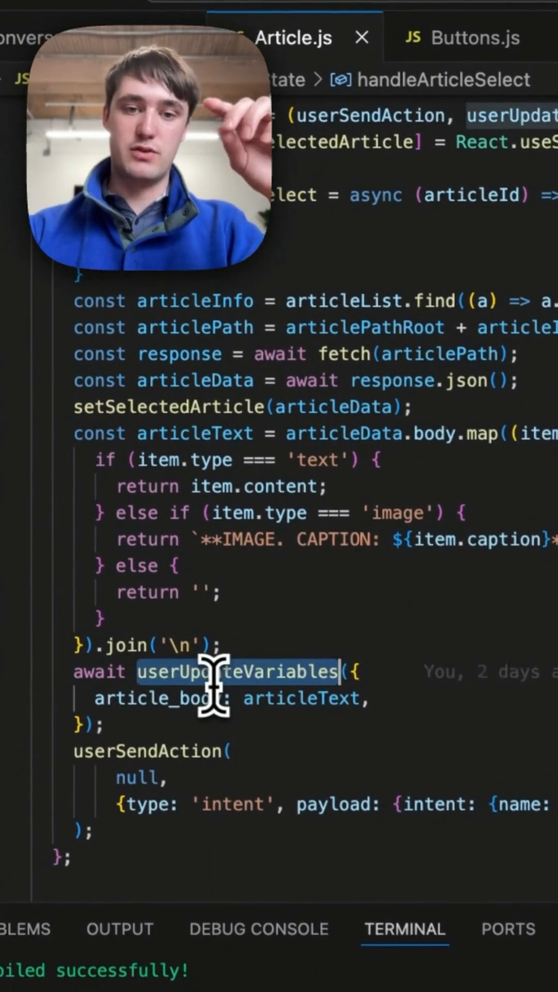